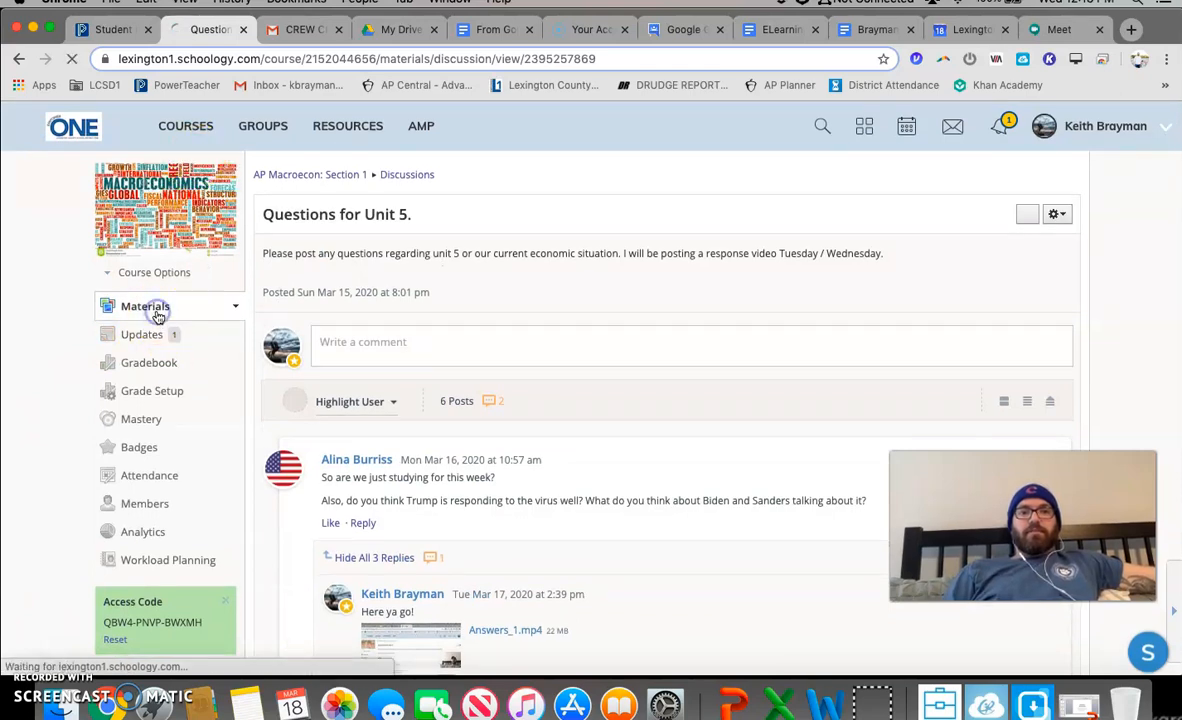
Navigate Materials > Course Content > Unit 6 and open 'First Half of Unit 6 Slides.ppt'
left_click(145, 306)
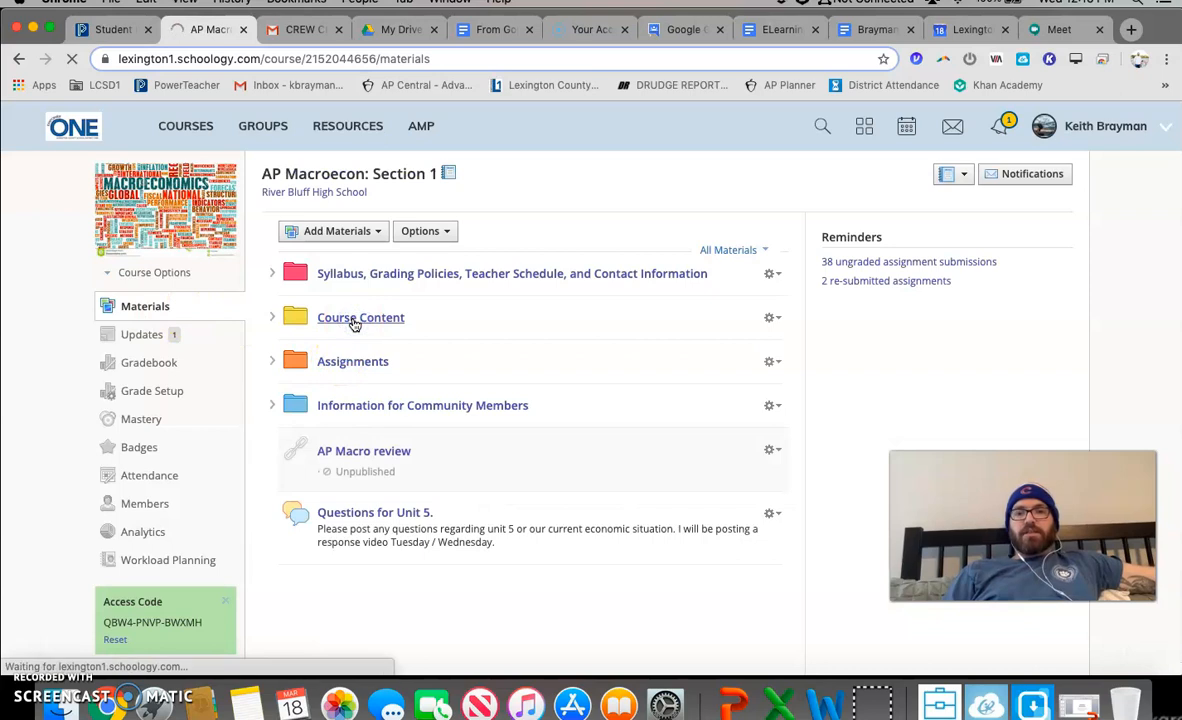
left_click(360, 317)
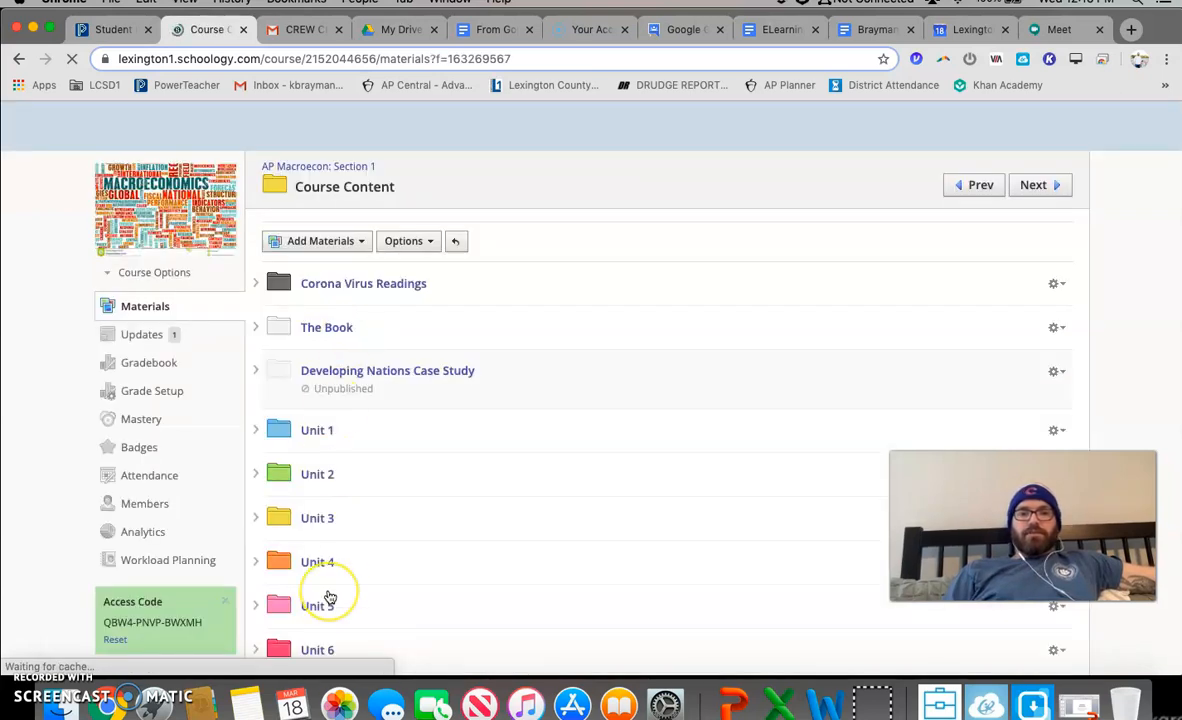
left_click(317, 576)
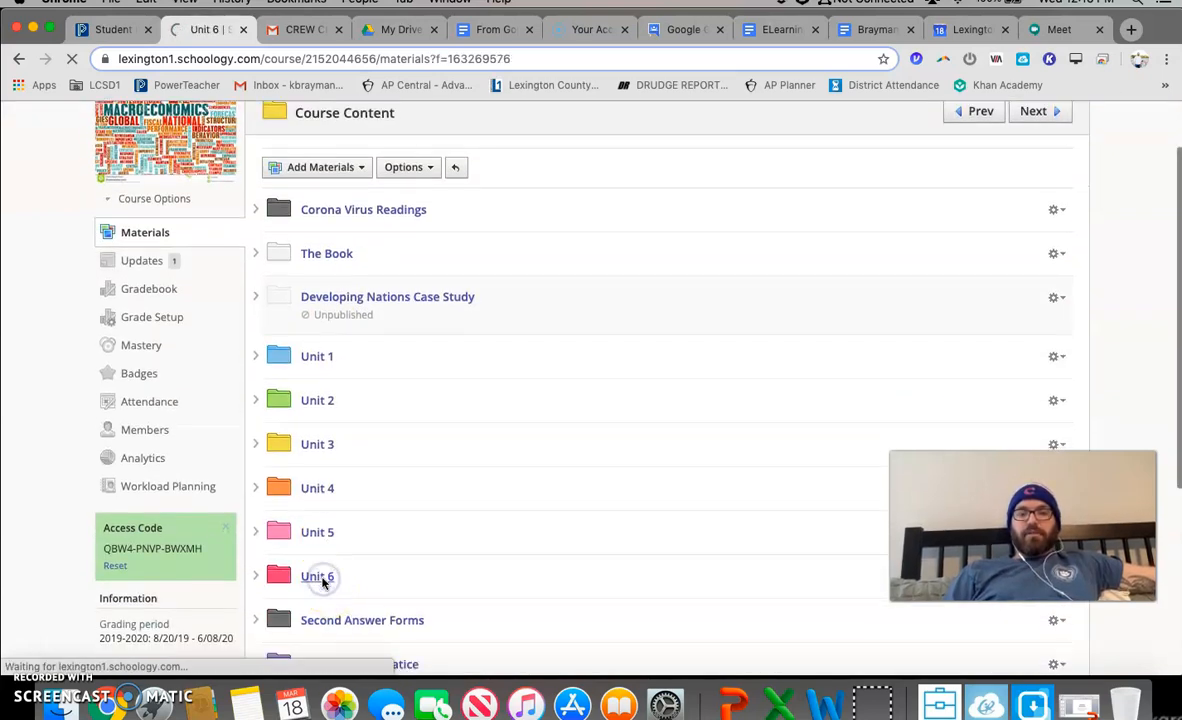
left_click(316, 577)
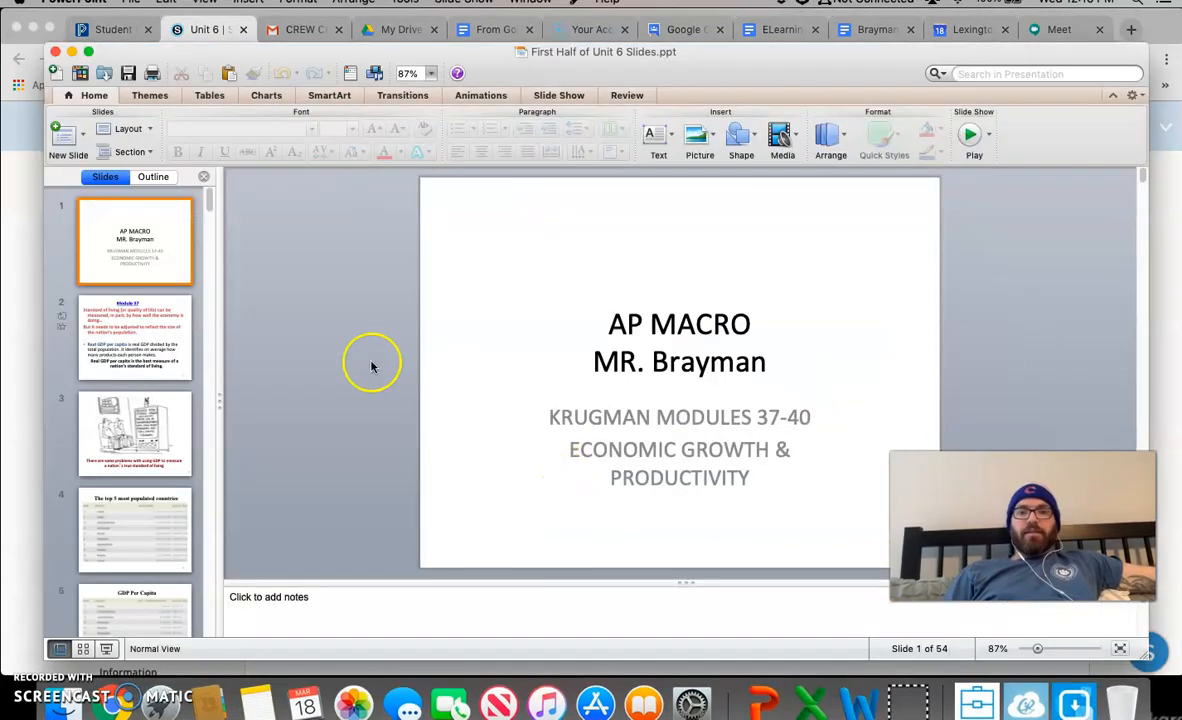
Preview the Module 37 slide, the GDP problems cartoon, and the title slide
left_click(135, 337)
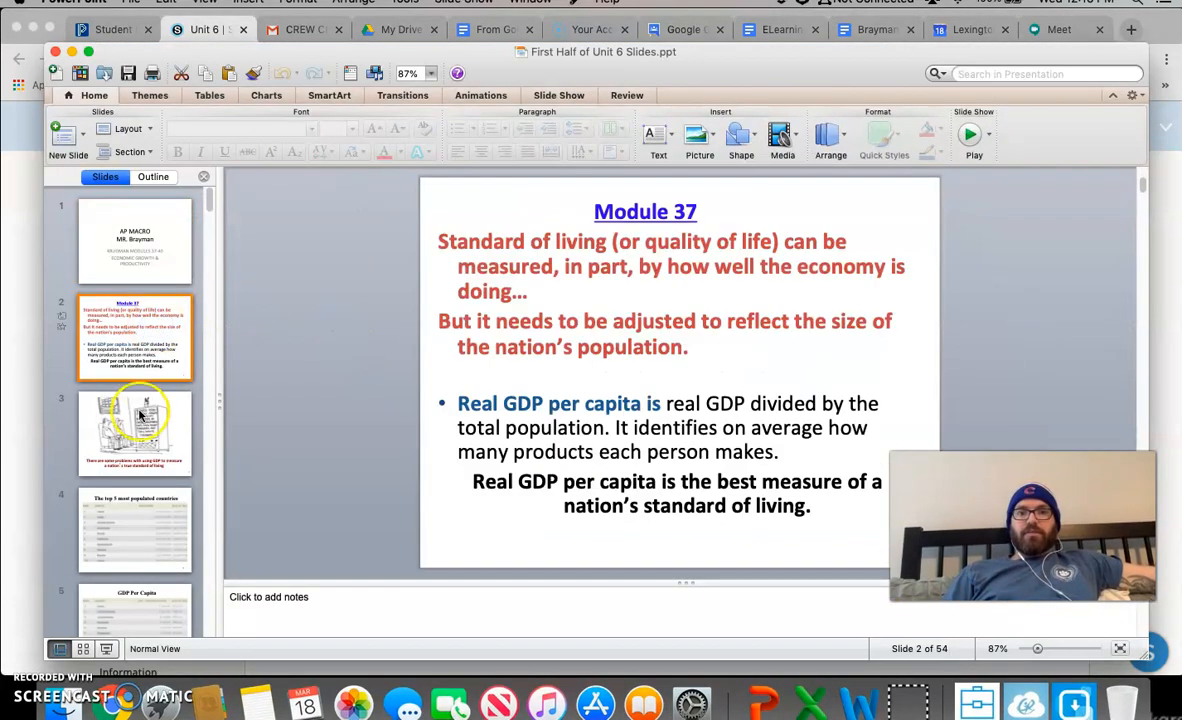
left_click(135, 434)
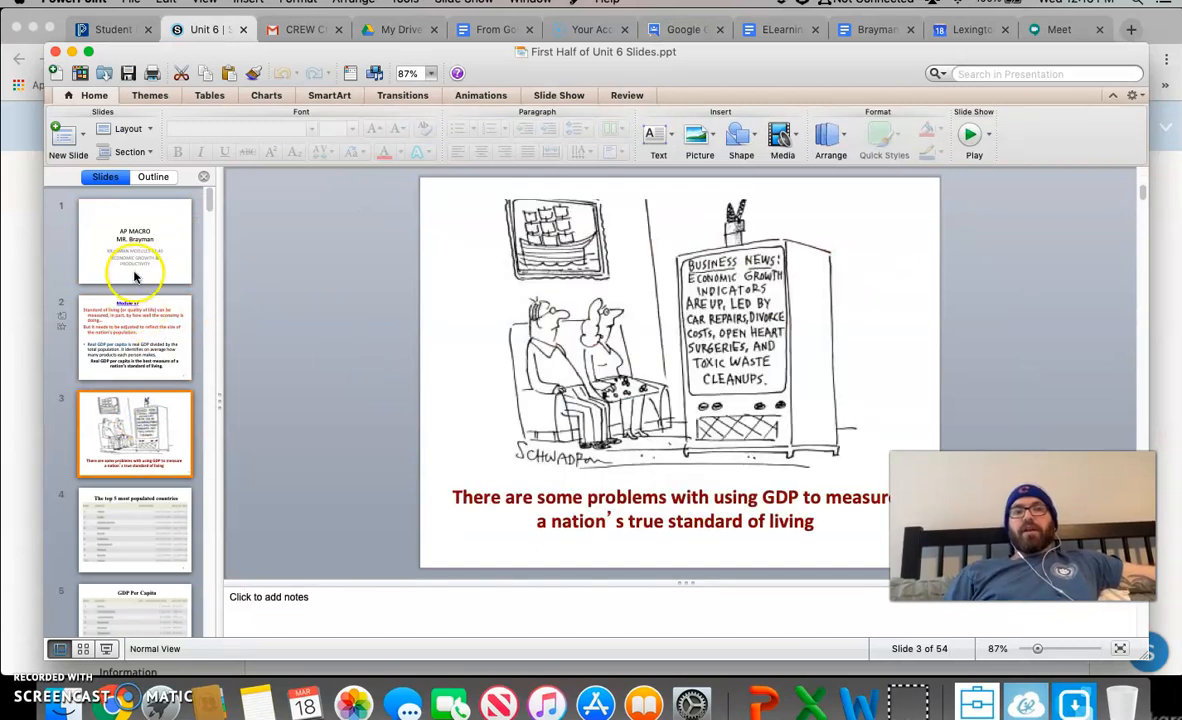
left_click(135, 240)
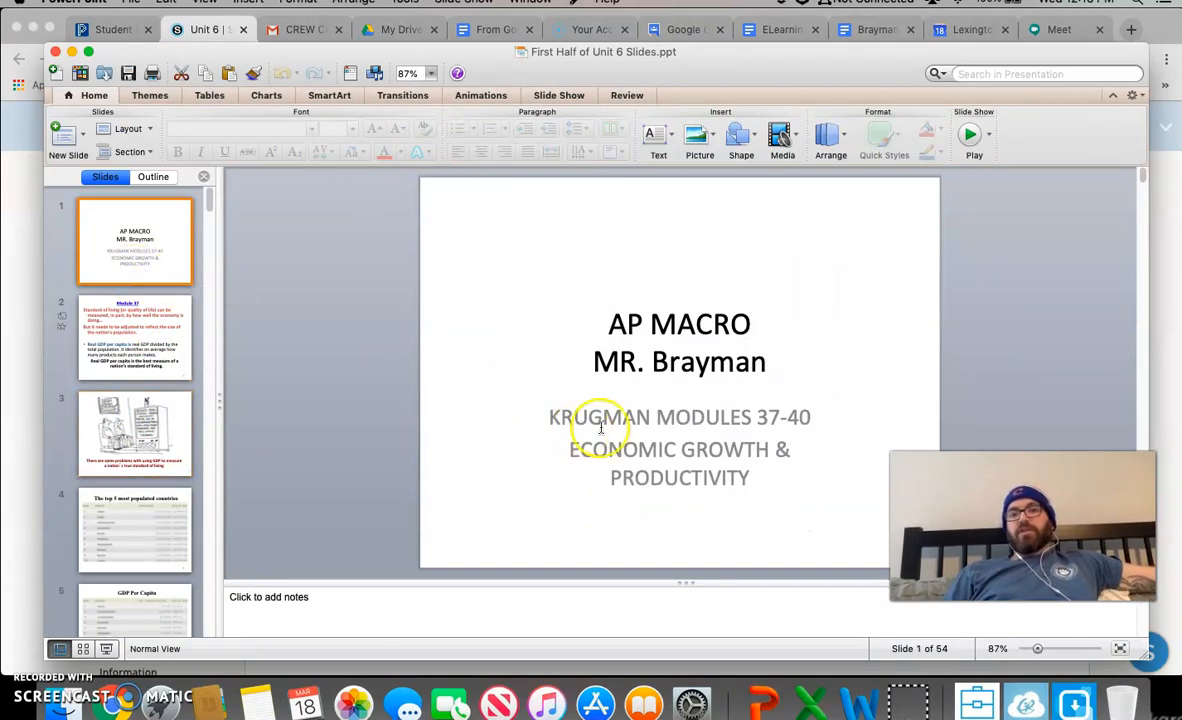
mouse_move(749, 432)
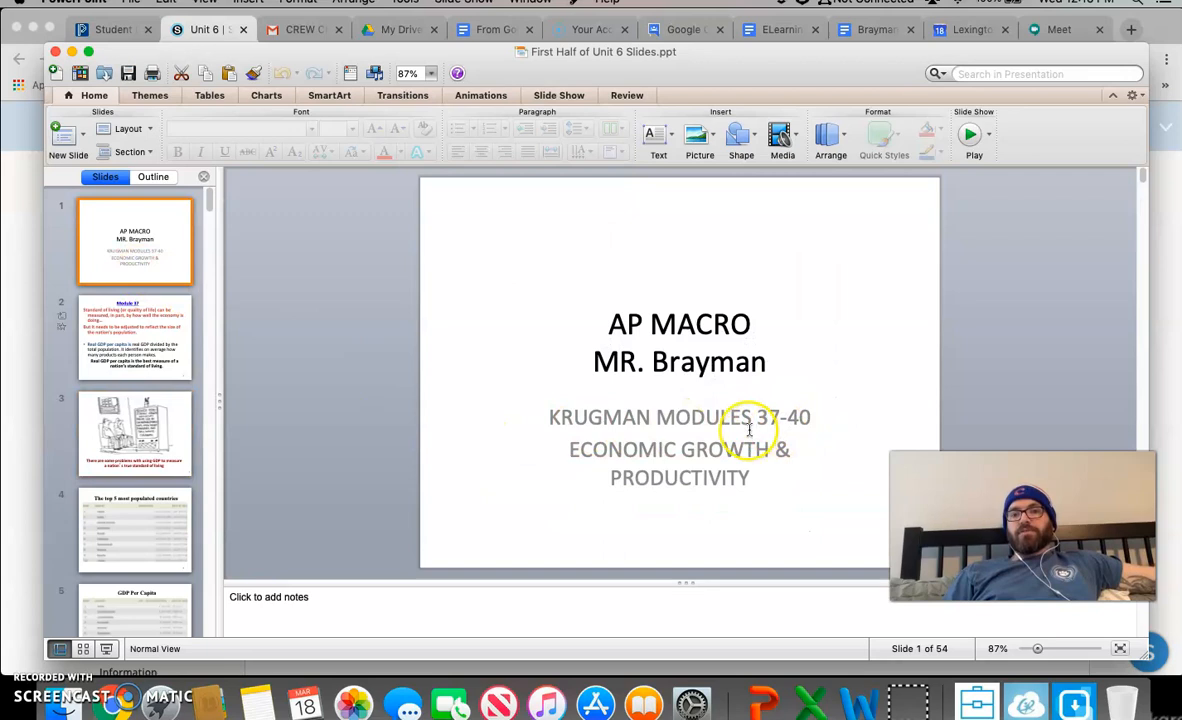
mouse_move(337, 316)
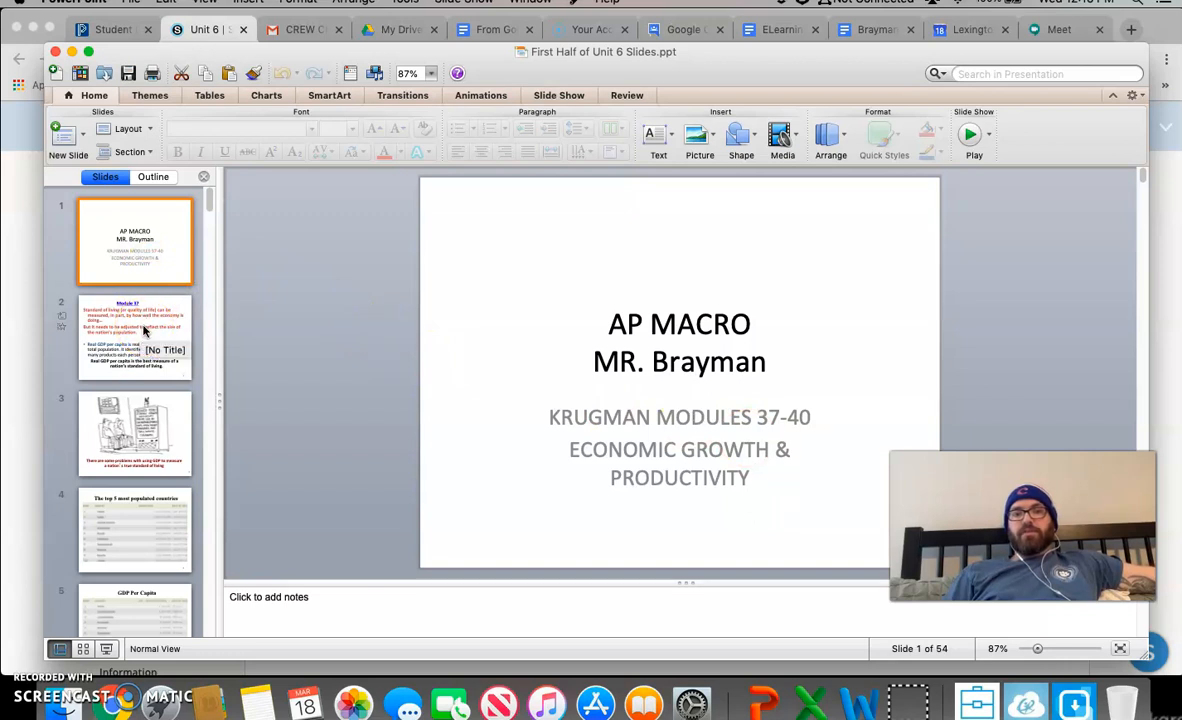
Revisit the Module 37 and GDP cartoon slides, then switch back to Schoology
left_click(140, 338)
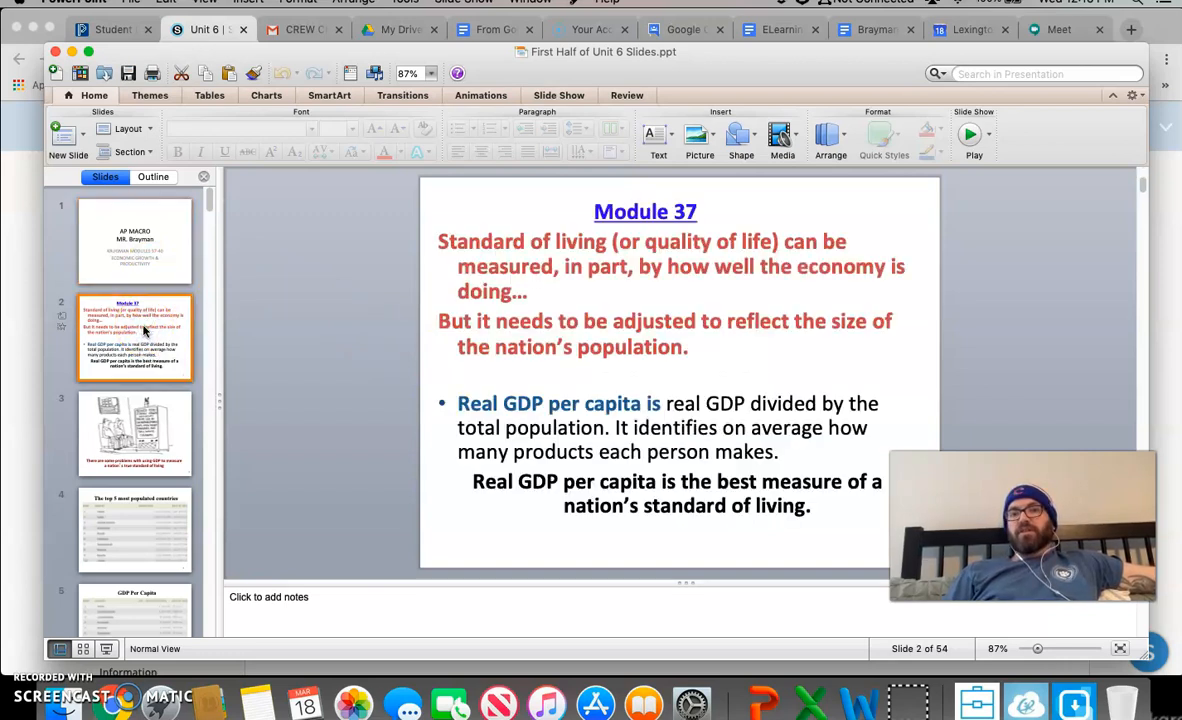
mouse_move(143, 421)
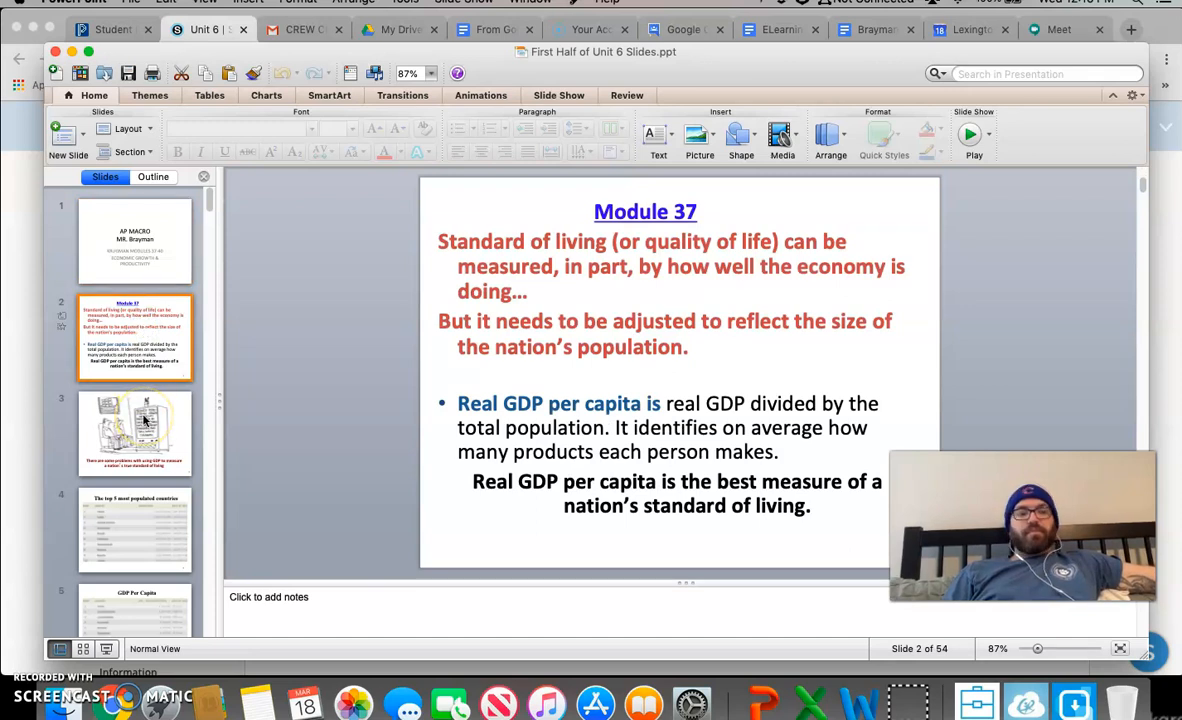
mouse_move(145, 420)
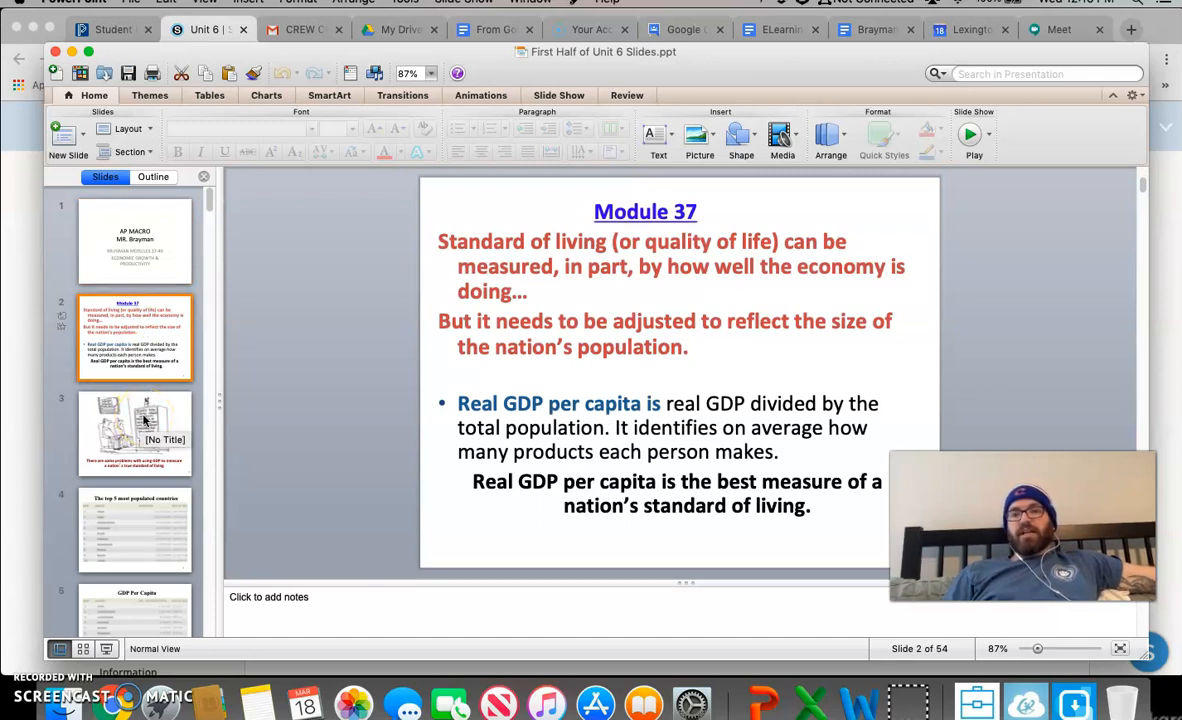
left_click(135, 433)
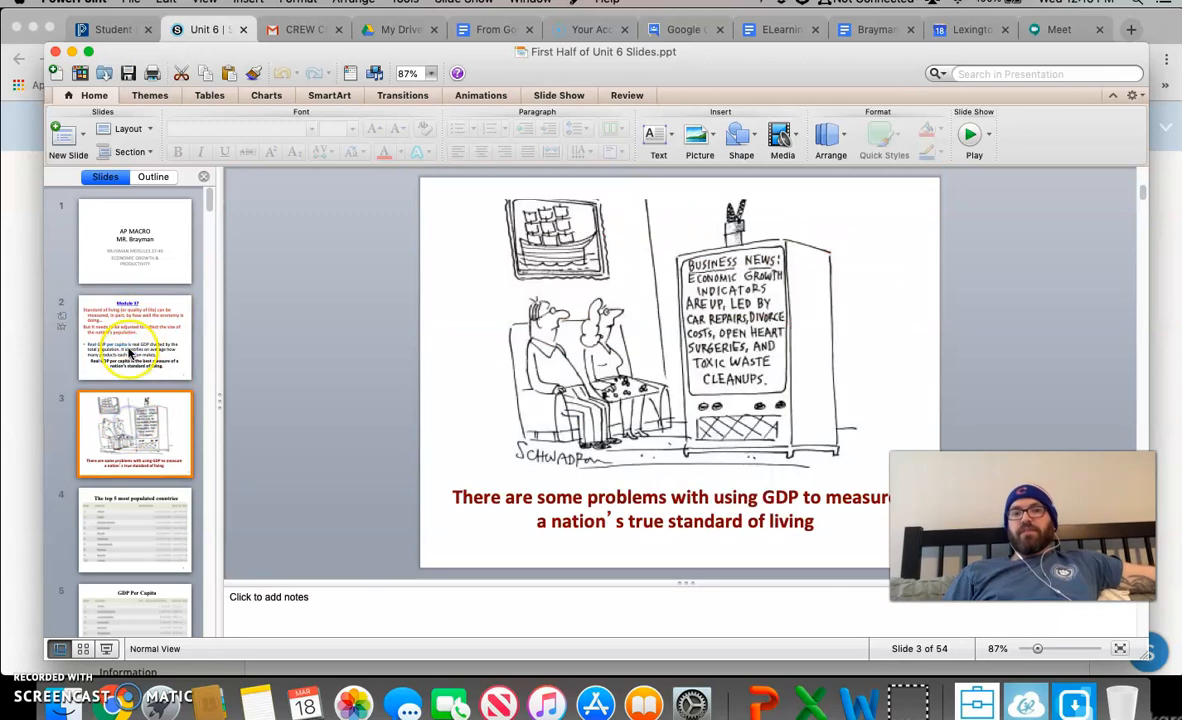
left_click(135, 240)
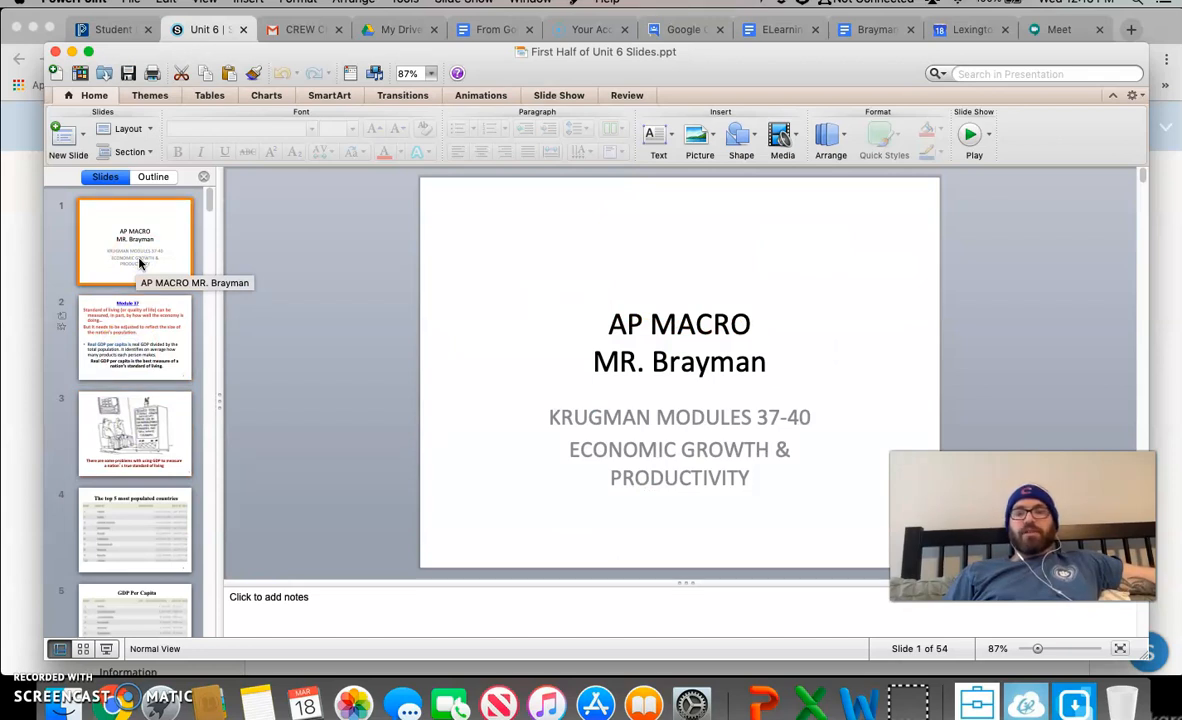
mouse_move(348, 73)
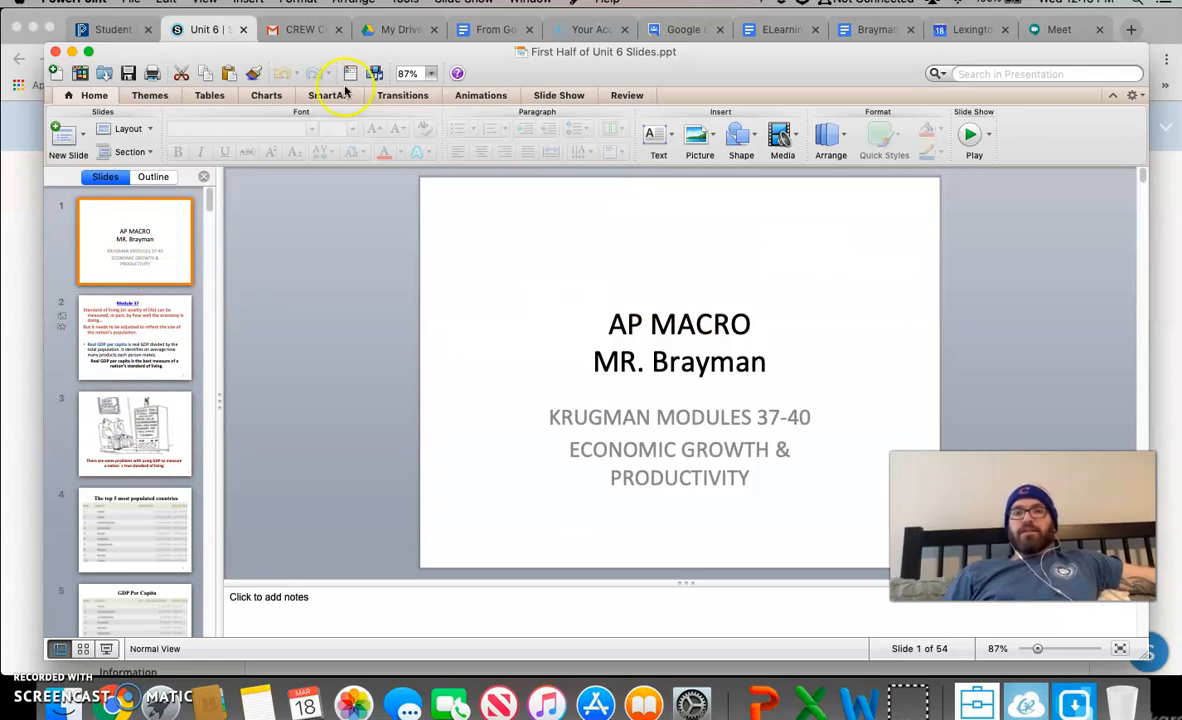
left_click(206, 30)
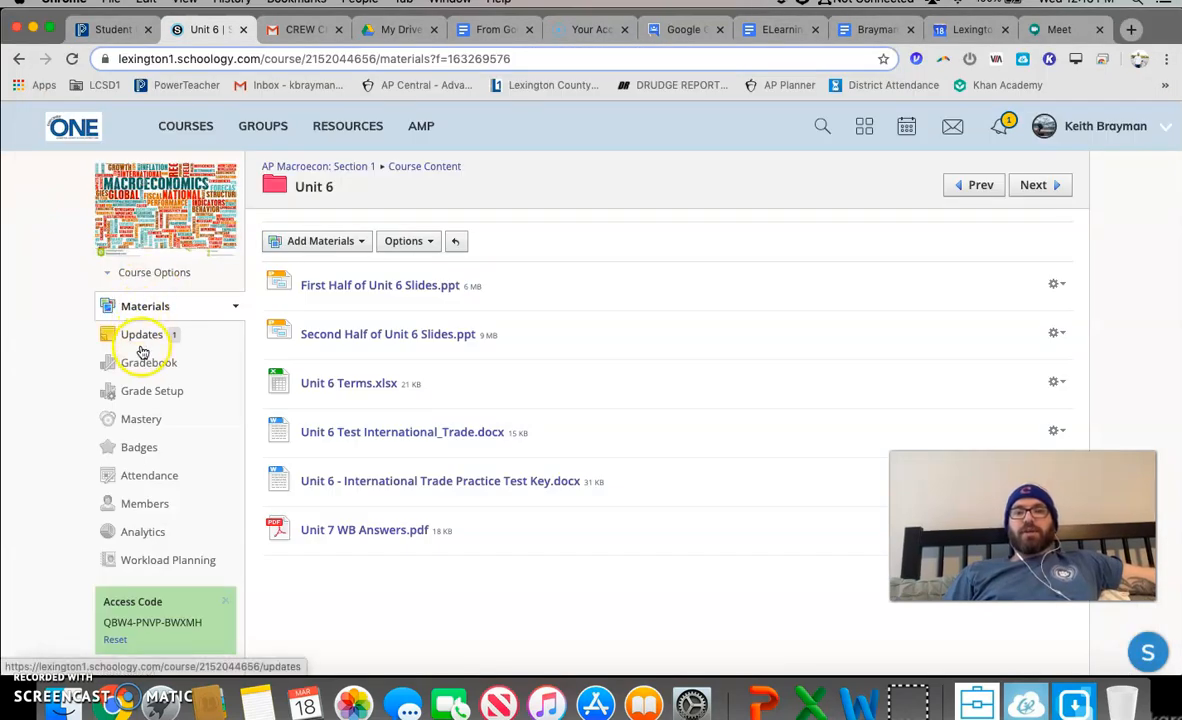
mouse_move(141, 344)
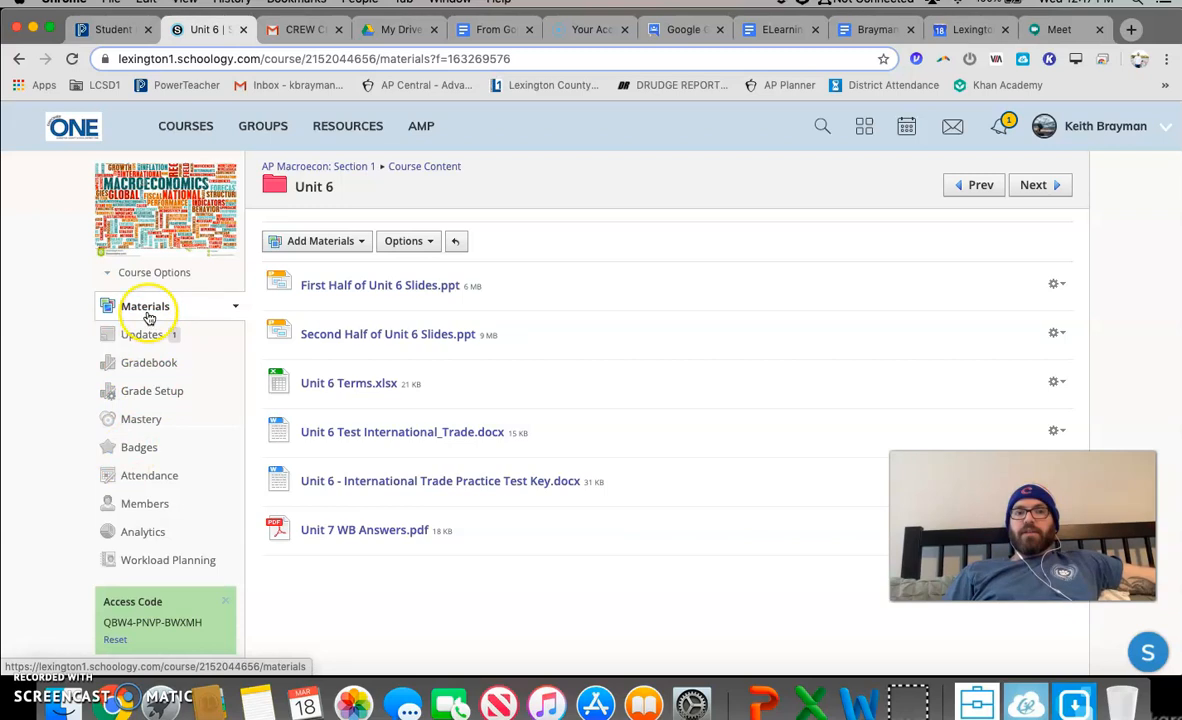
Pass through Updates to Materials and open the 'Questions for Unit 5' discussion
left_click(141, 334)
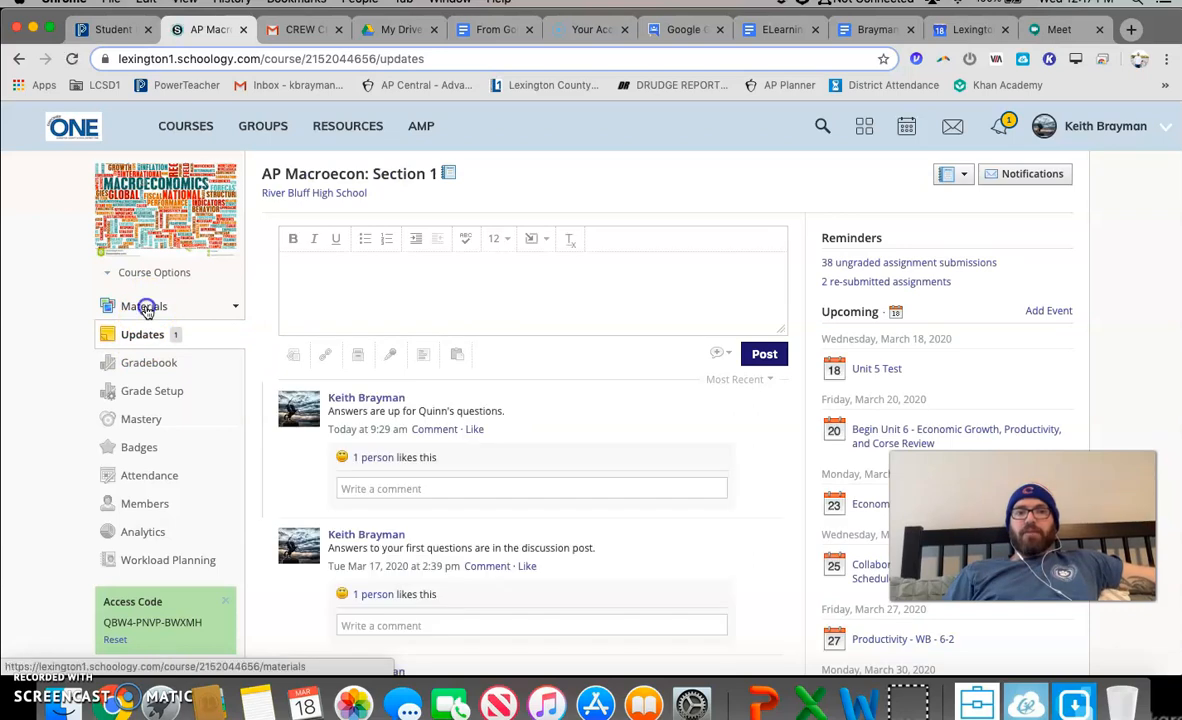
left_click(143, 306)
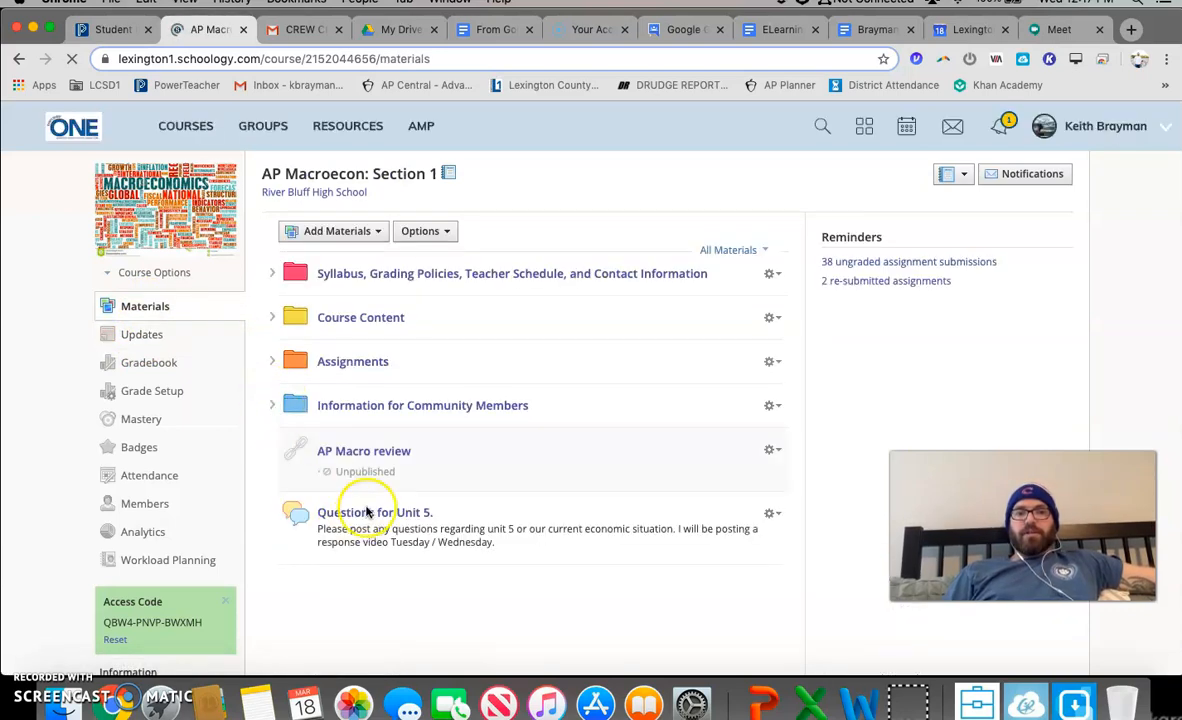
left_click(373, 512)
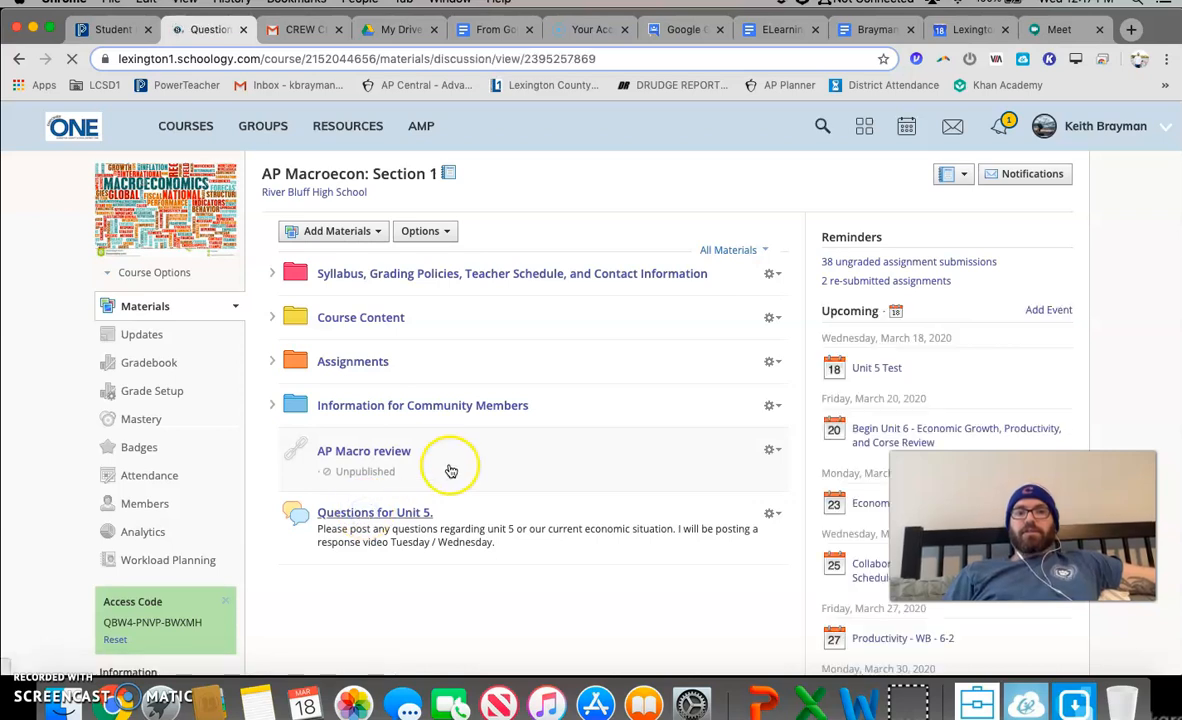
left_click(374, 512)
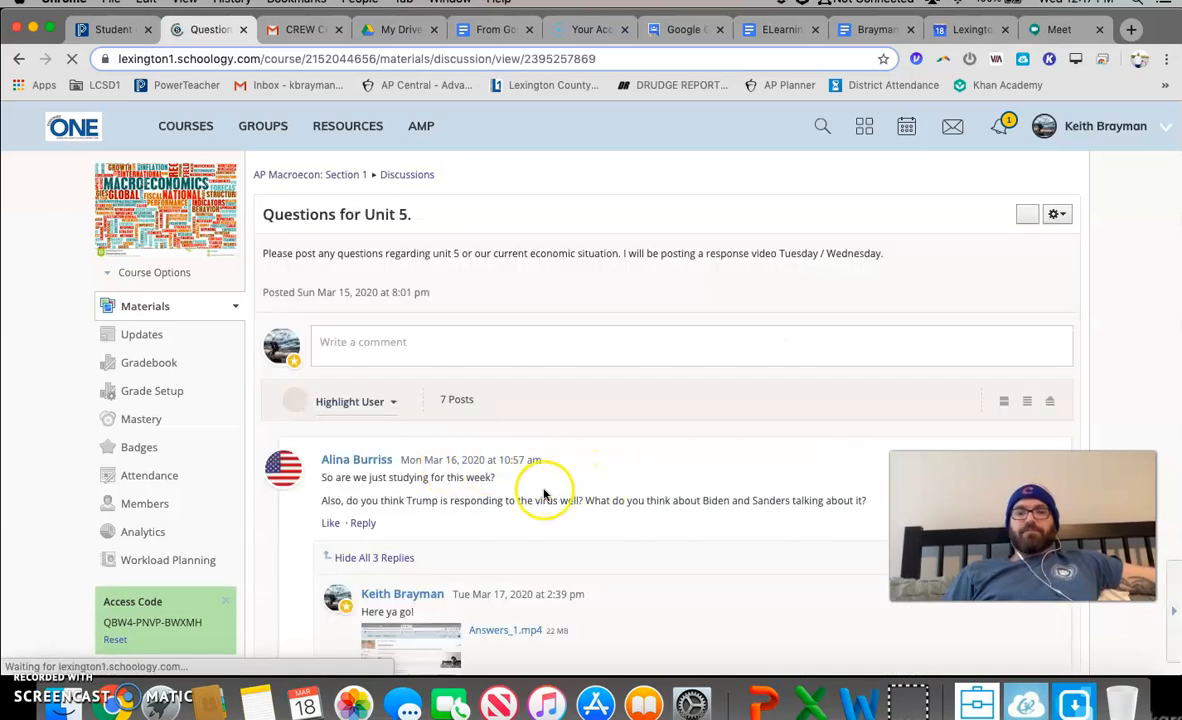